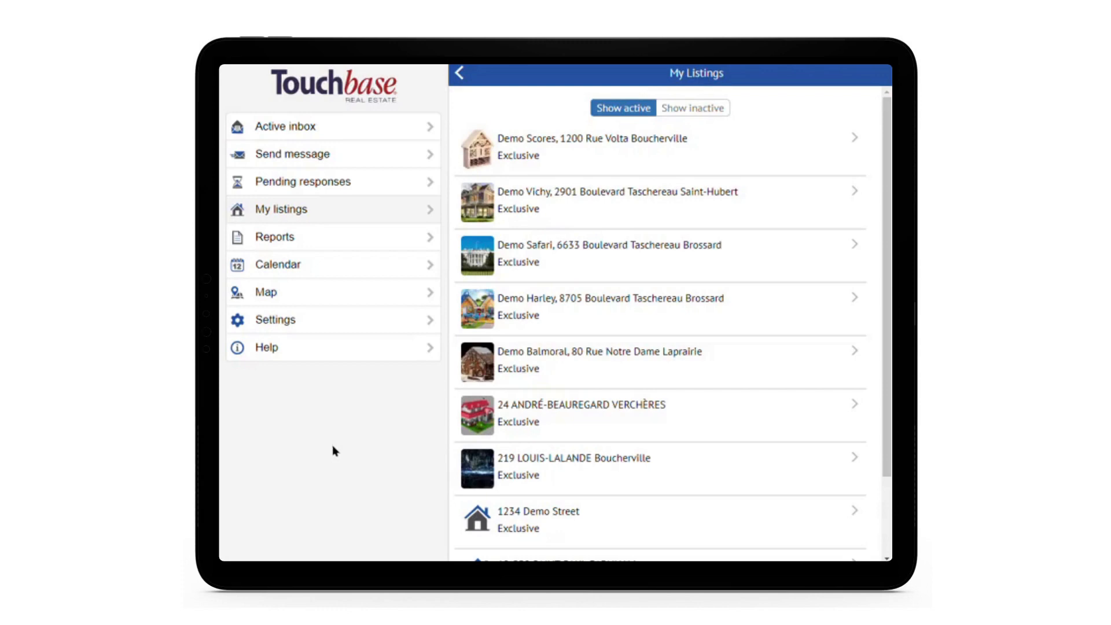
mouse_move(324, 228)
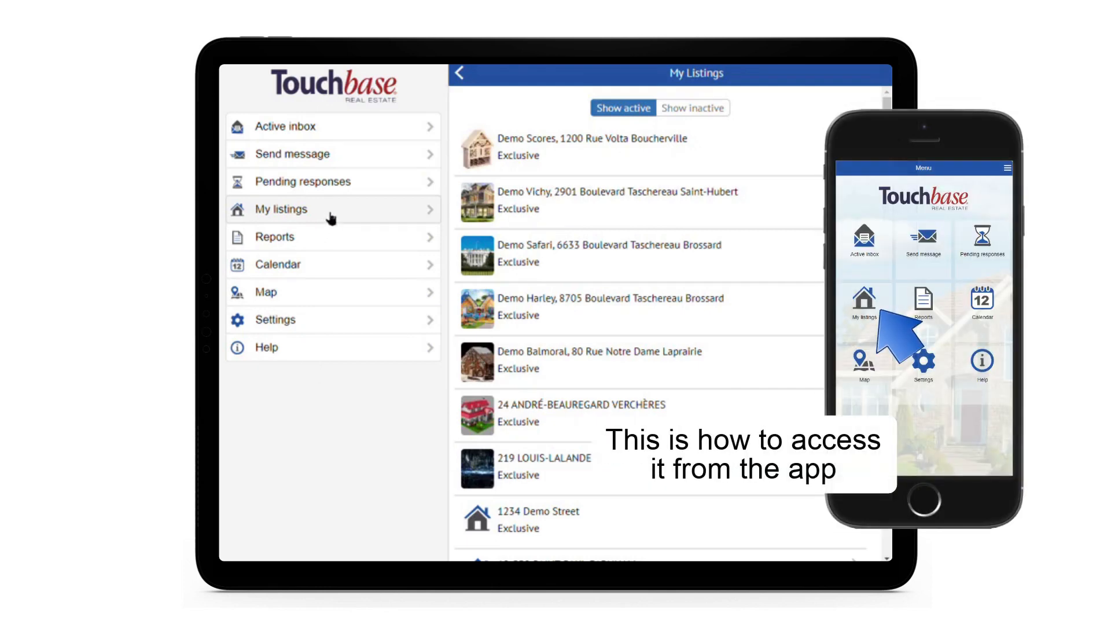
mouse_move(559, 154)
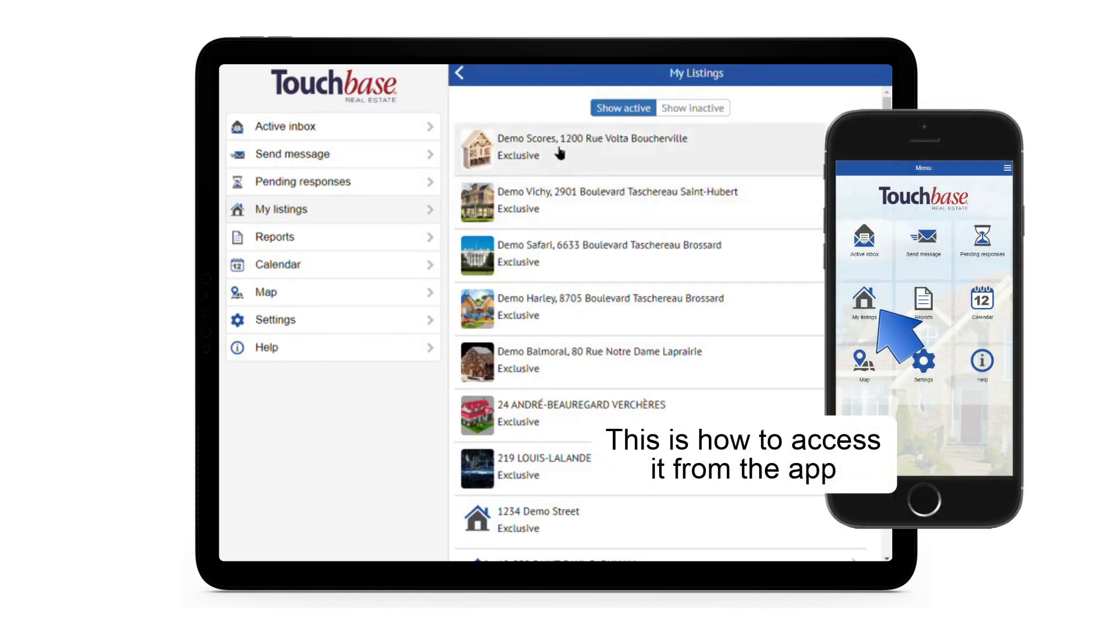
- Open the Demo Scores listing at 1200 Rue Volta Boucherville from My listings
left_click(591, 147)
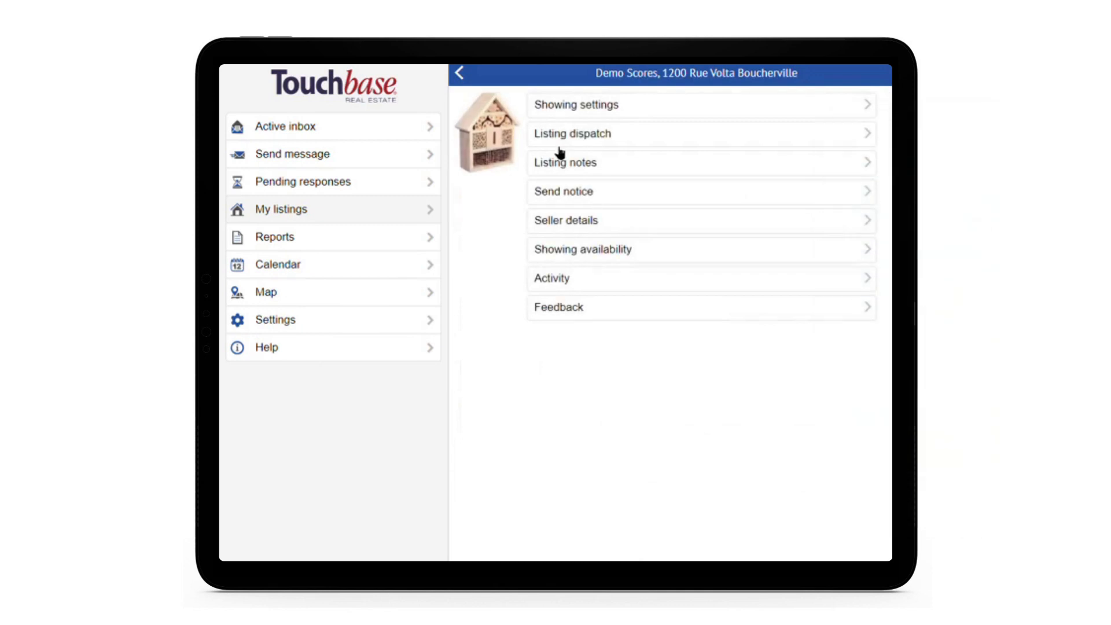
mouse_move(440, 246)
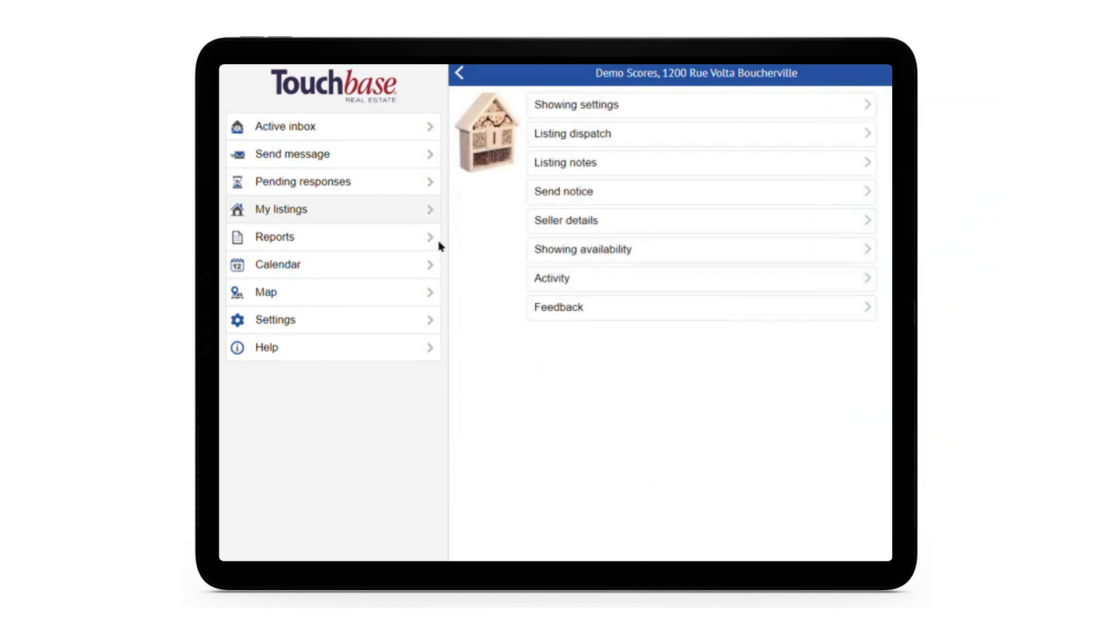
mouse_move(580, 289)
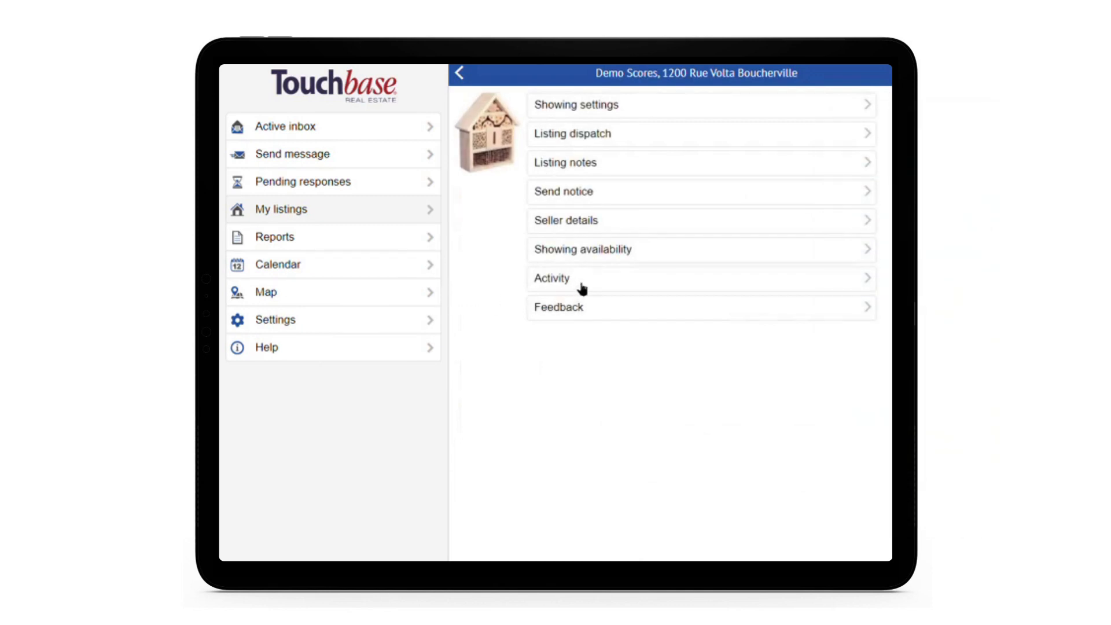
- Show the listing's Activity and scan through the upcoming and past showings
left_click(551, 277)
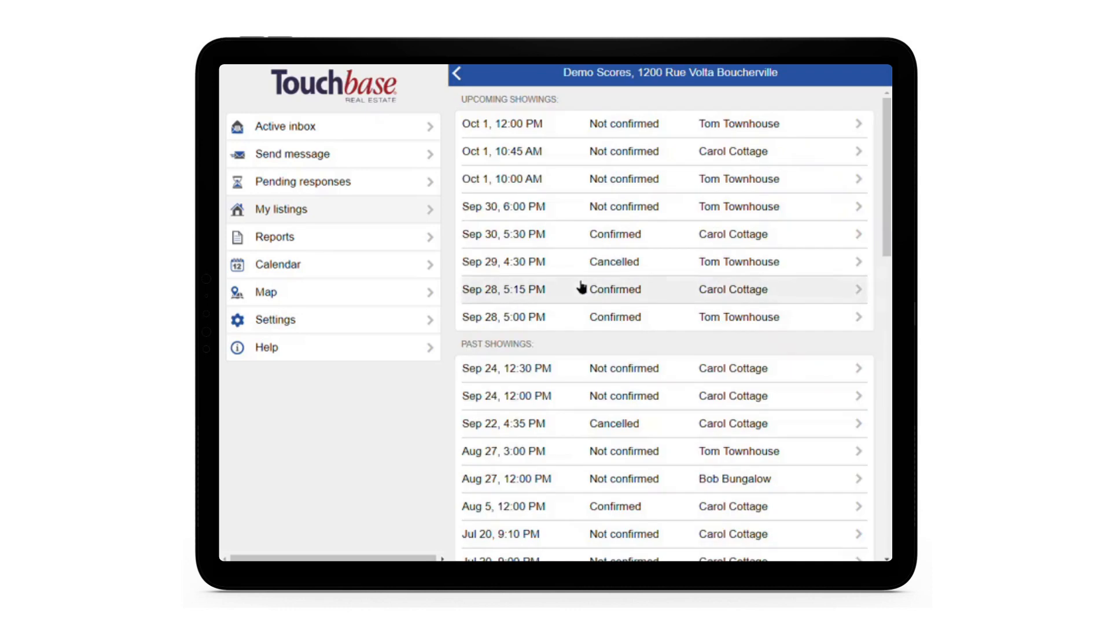
mouse_move(521, 326)
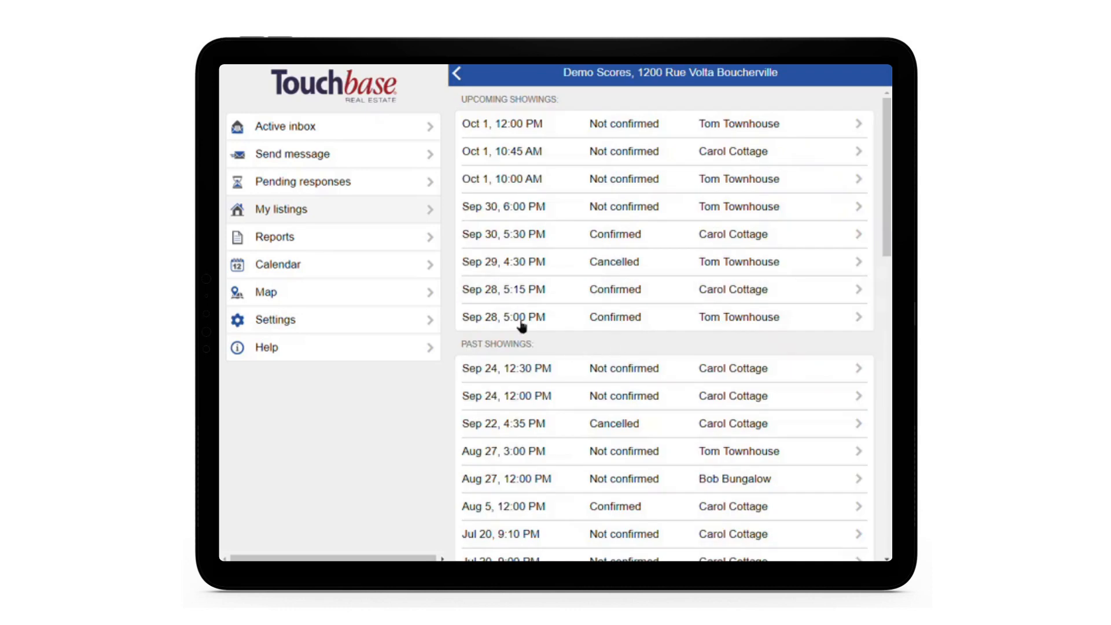
mouse_move(648, 150)
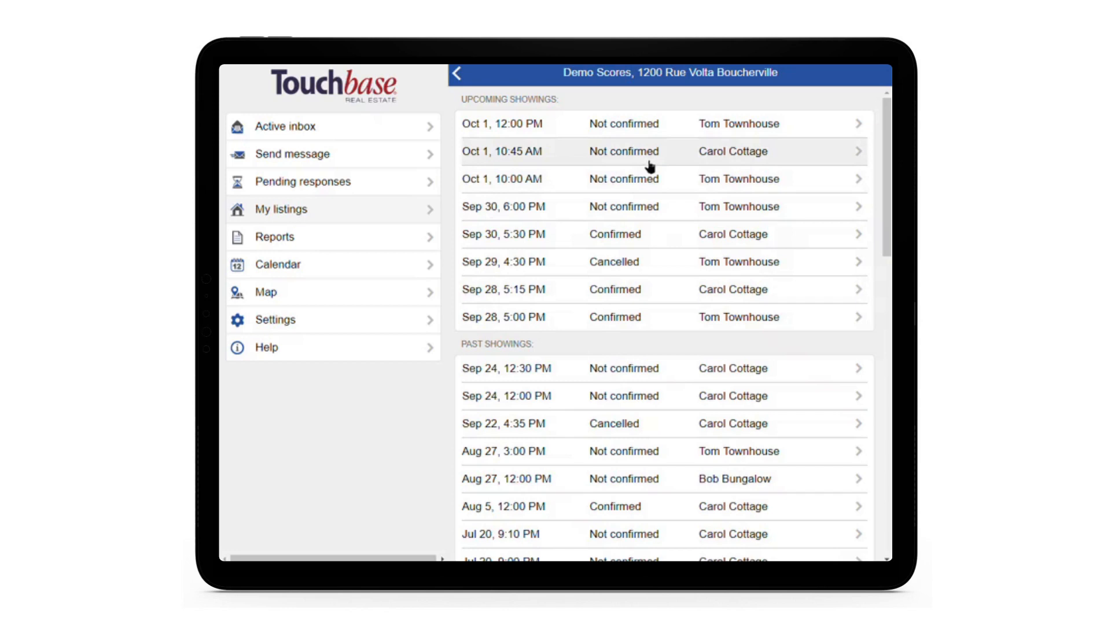
mouse_move(613, 375)
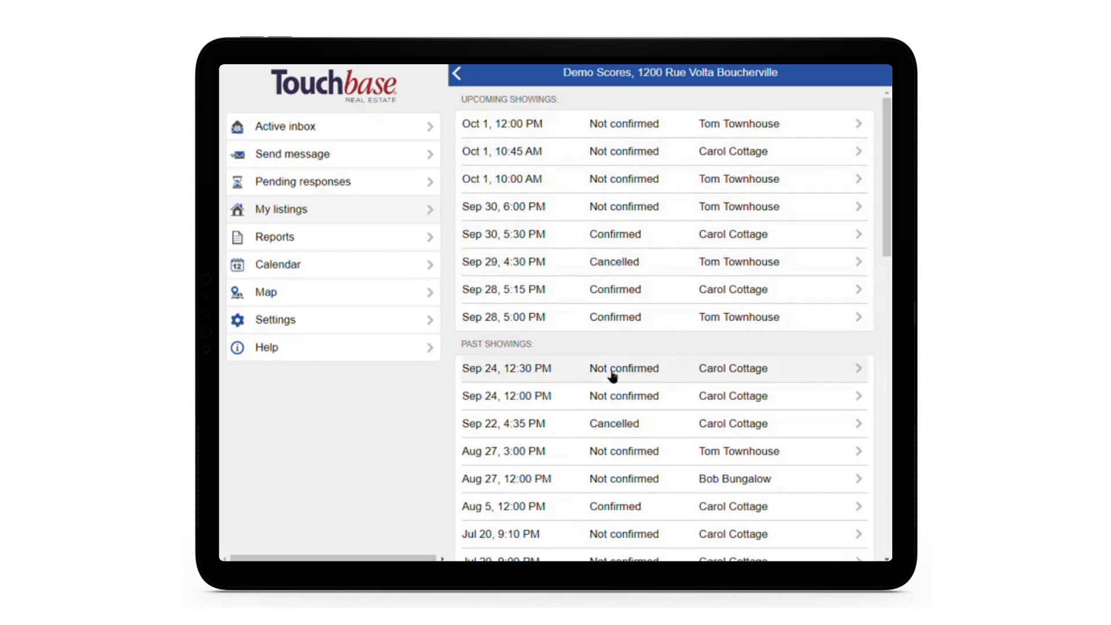
mouse_move(615, 343)
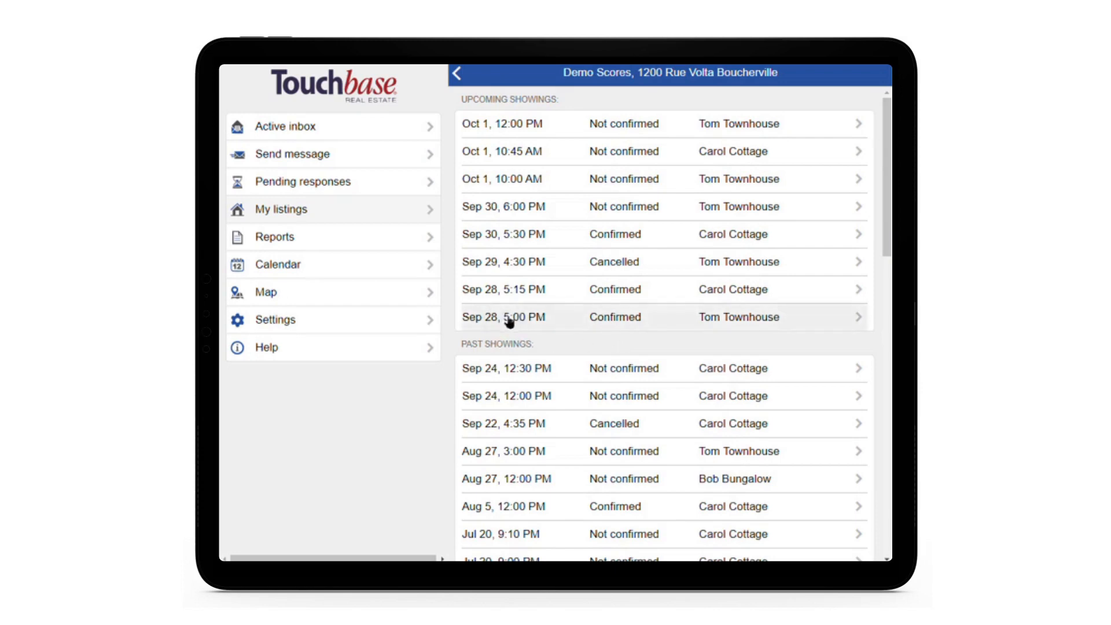
mouse_move(577, 324)
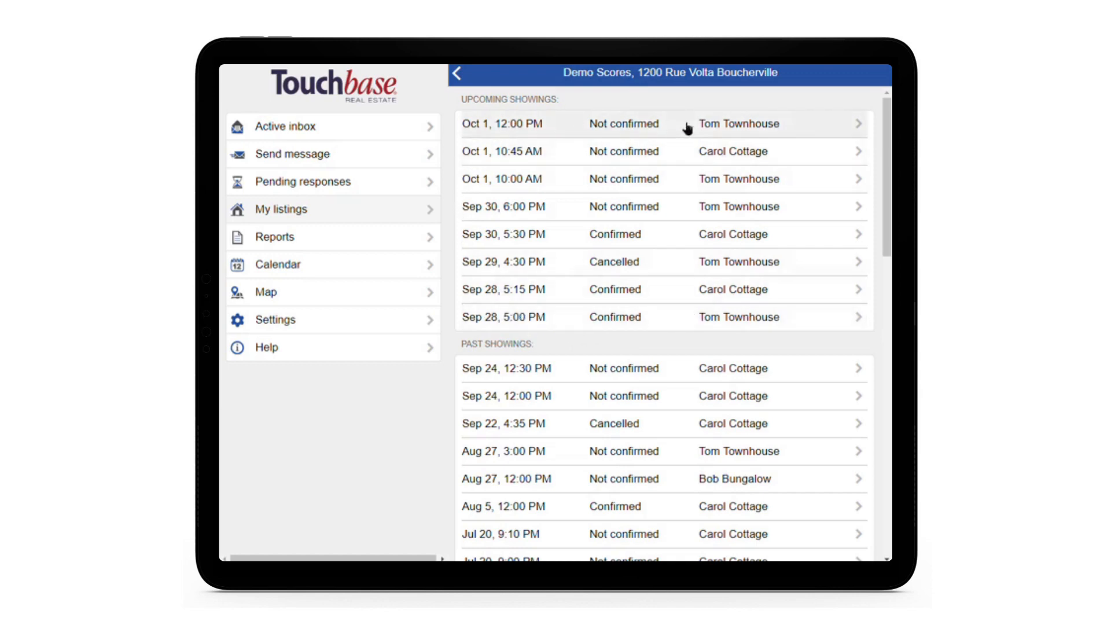
mouse_move(634, 134)
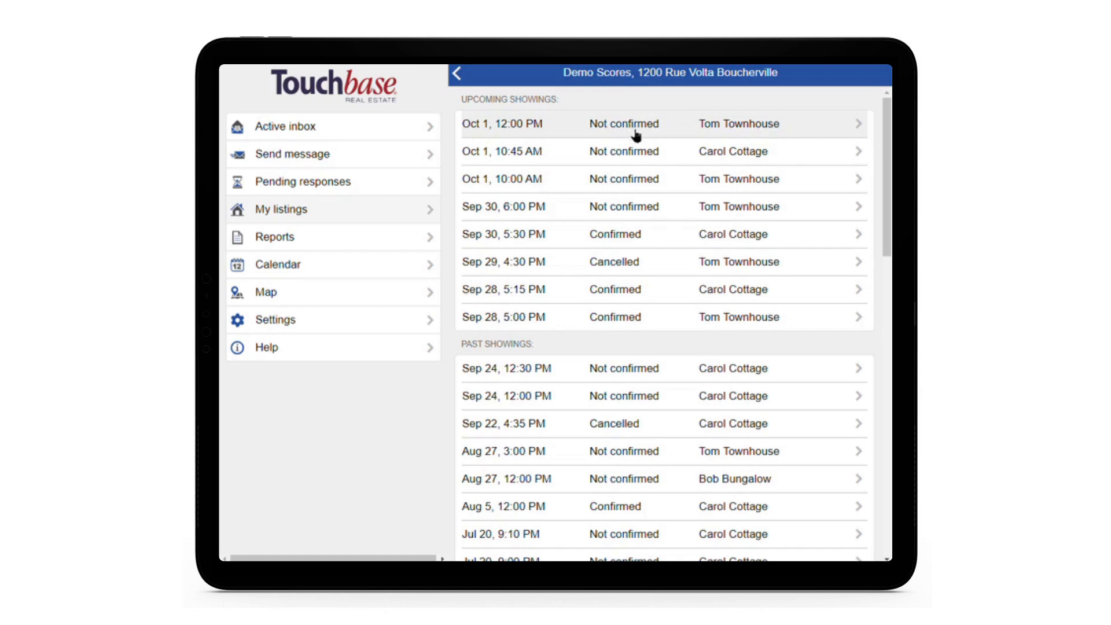
mouse_move(525, 102)
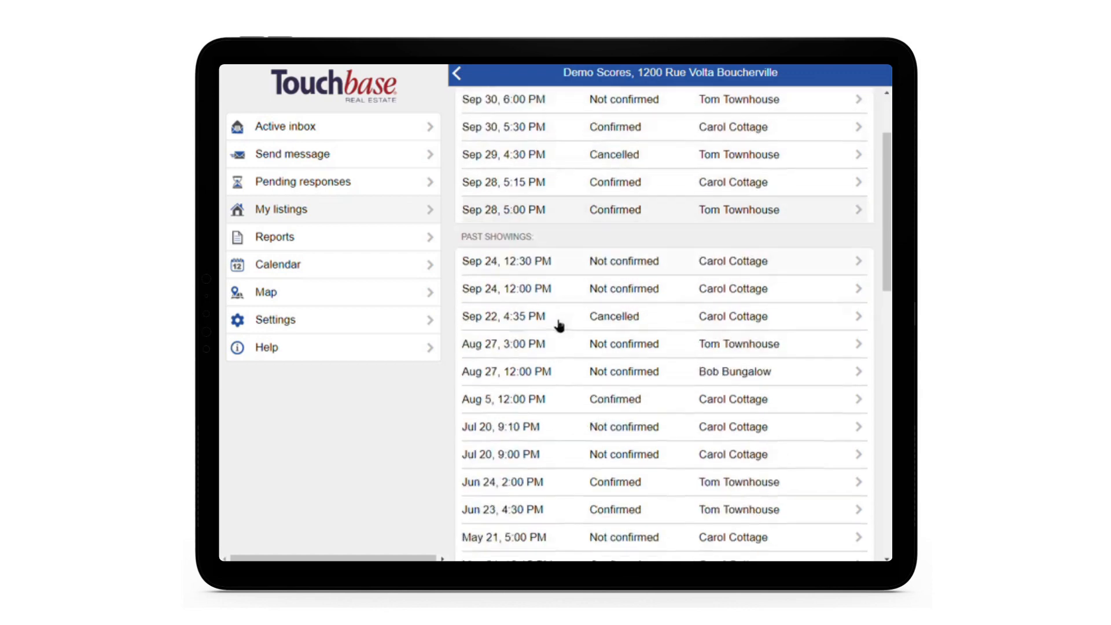
scroll("down", 3)
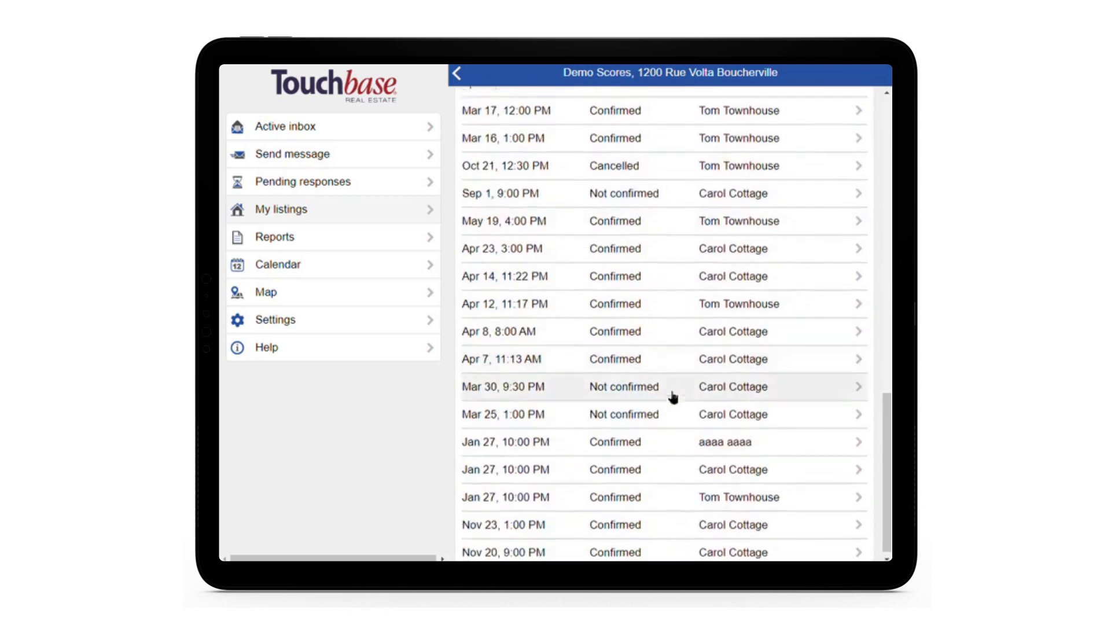
scroll("up", 3)
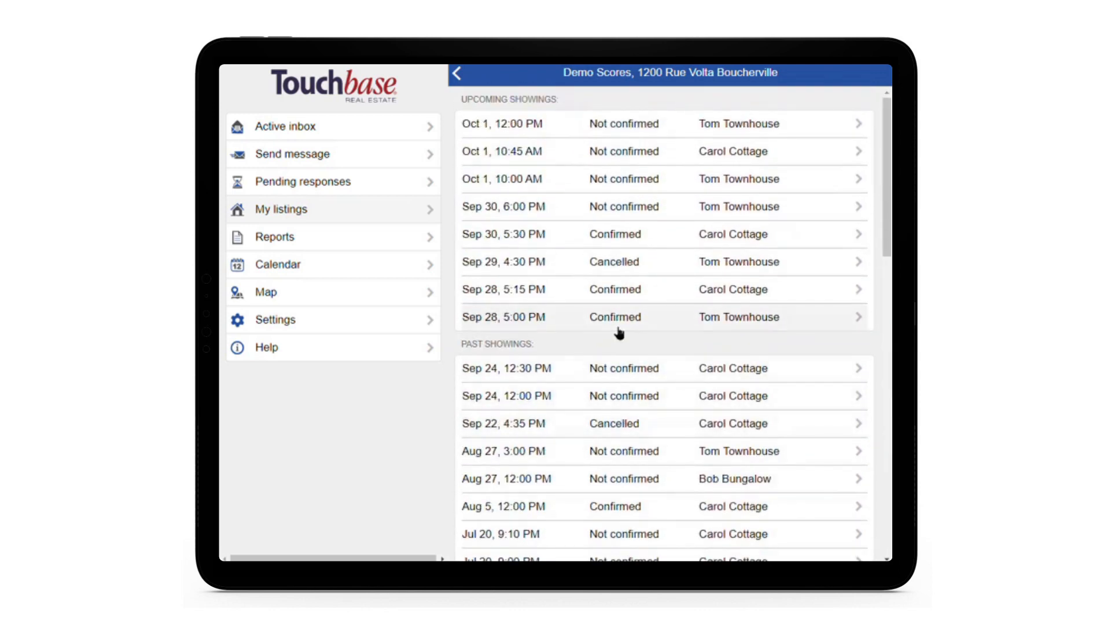
mouse_move(626, 345)
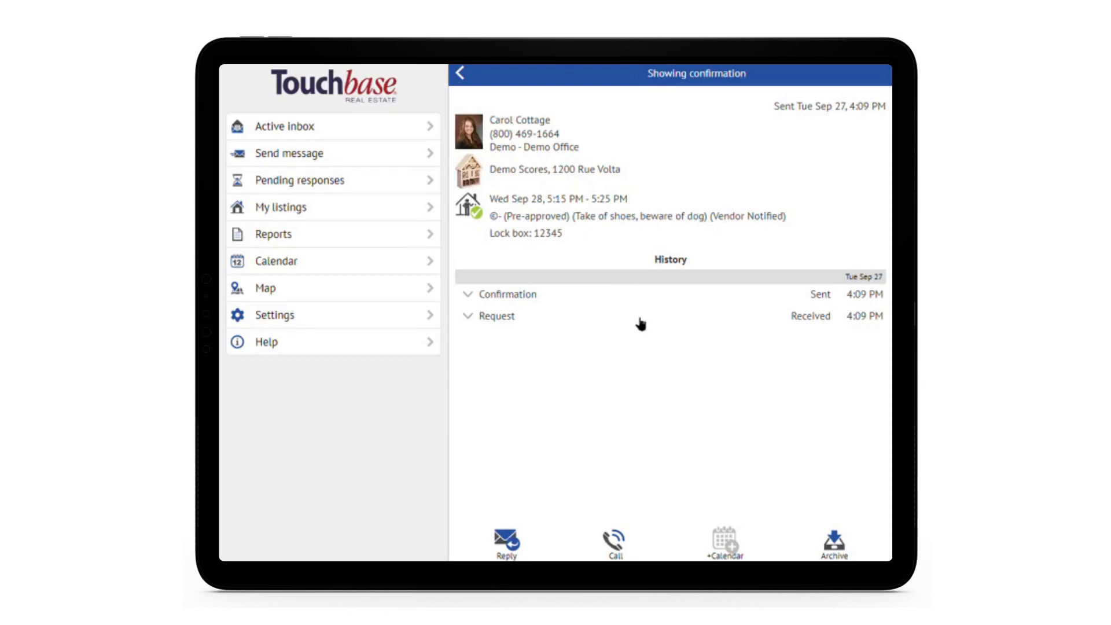
mouse_move(636, 327)
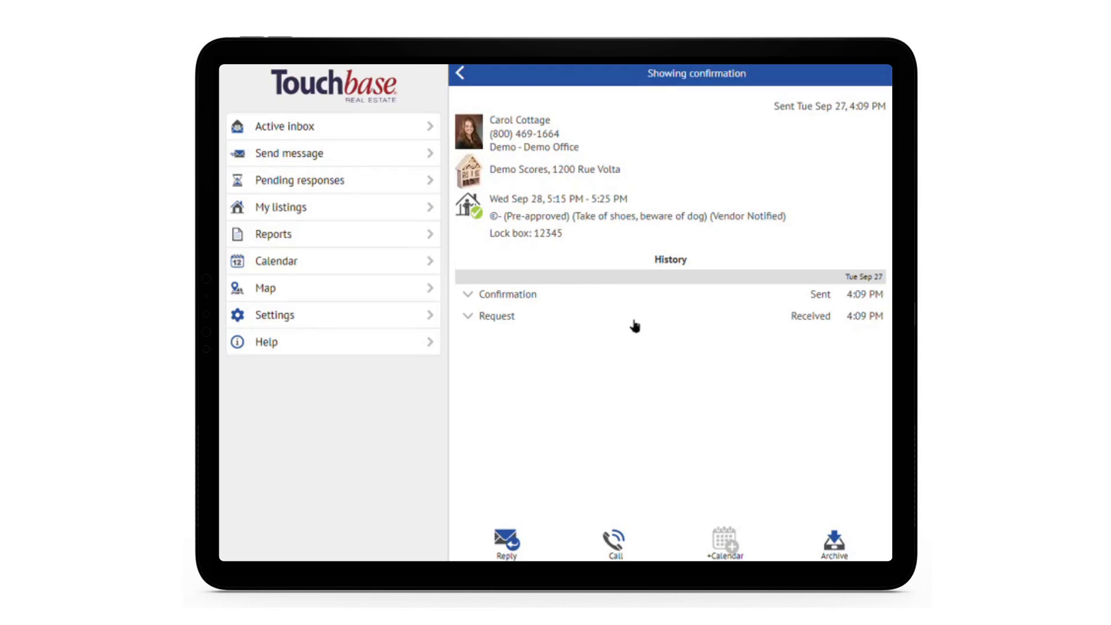
- Return to the active listings list after viewing Carol Cottage's Sep 28 confirmation
left_click(280, 207)
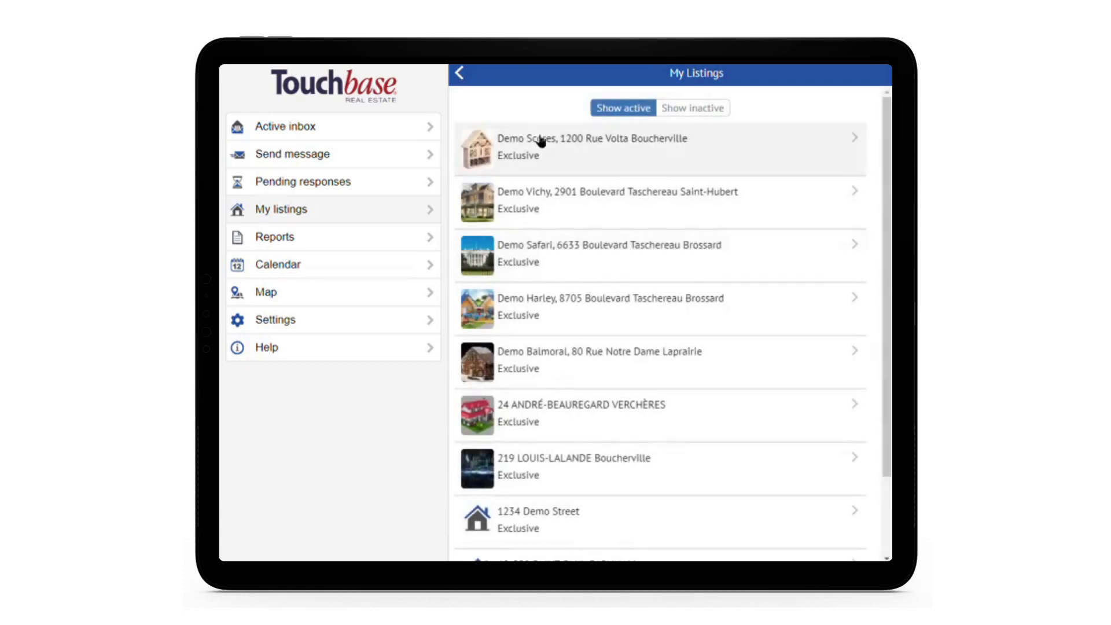
- Reopen Demo Scores activity and select Tom Townhouse's Sep 30, 6:00 PM showing request
left_click(591, 147)
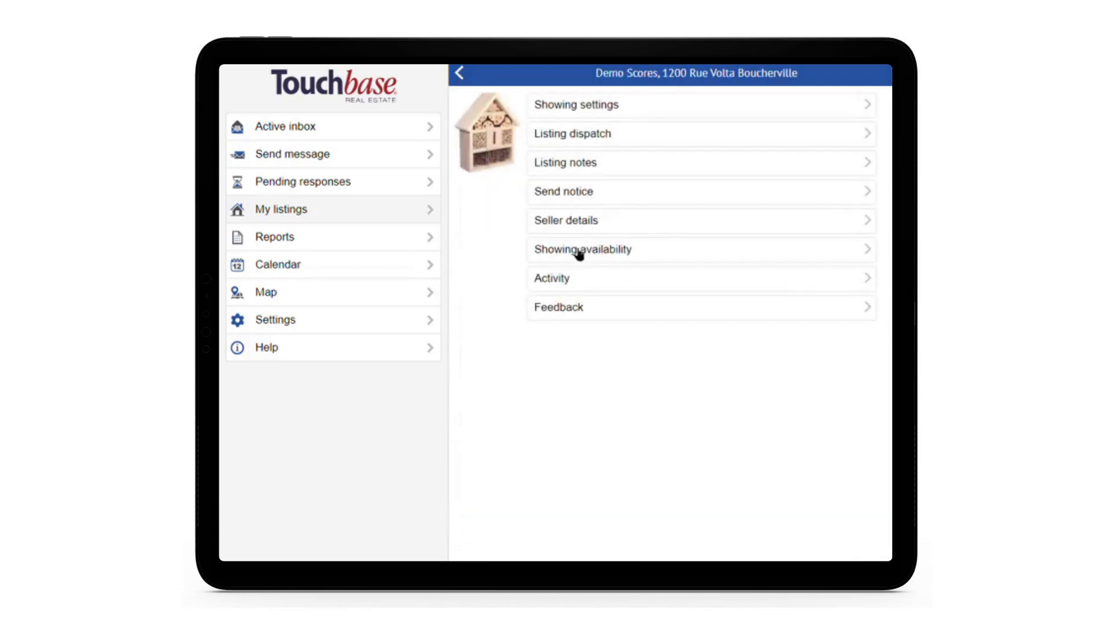
left_click(582, 249)
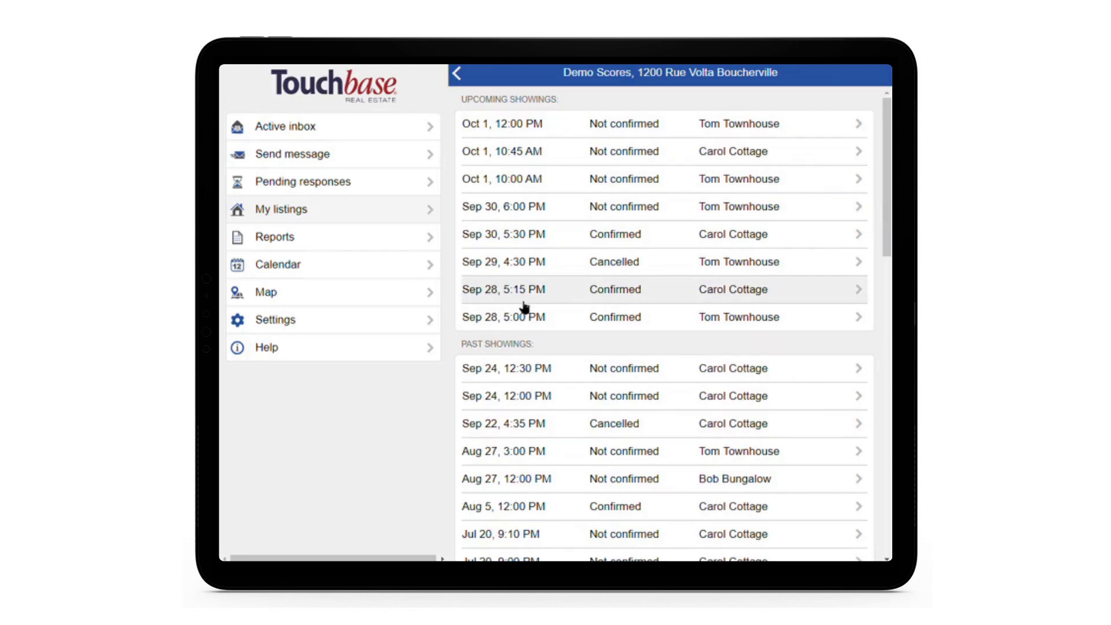
mouse_move(629, 206)
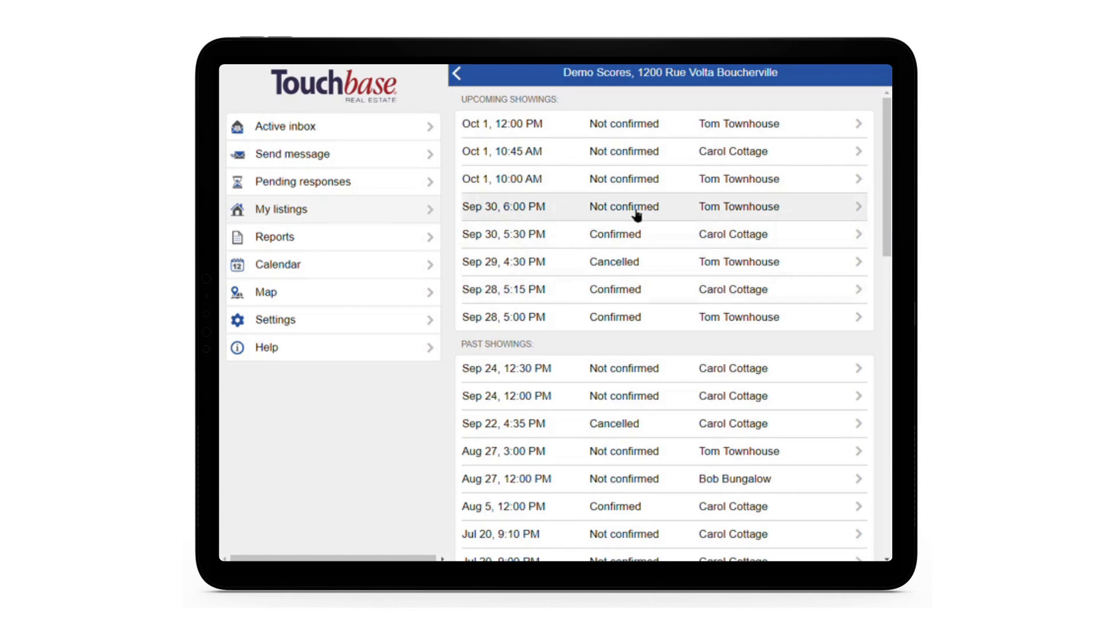
left_click(659, 206)
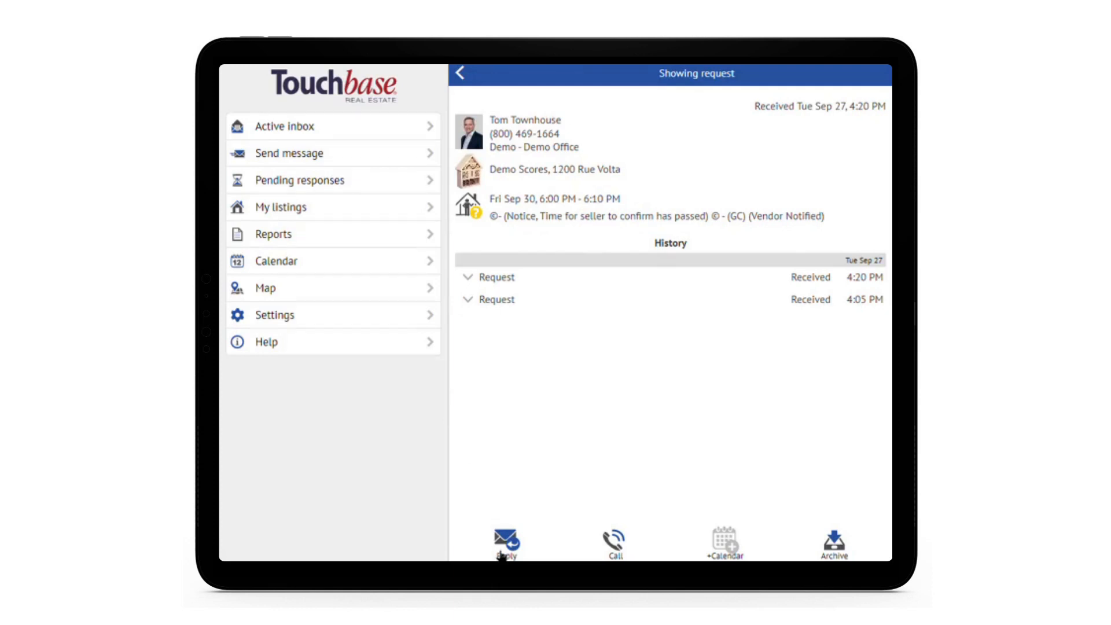
- Choose Reply and start a Confirm / Modify response to the request
left_click(506, 541)
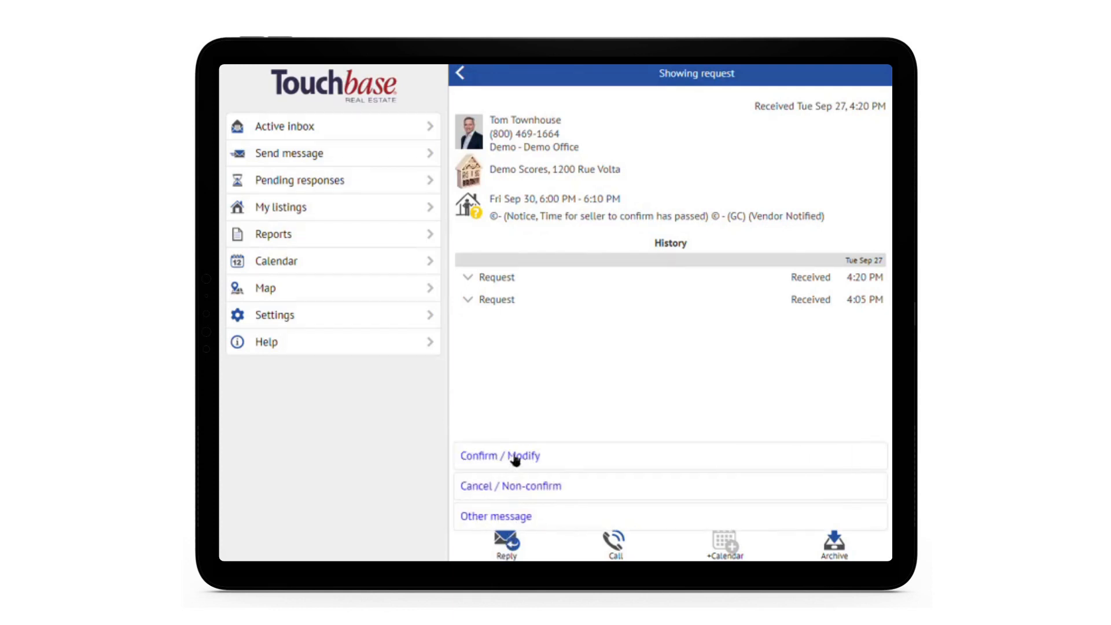
left_click(500, 456)
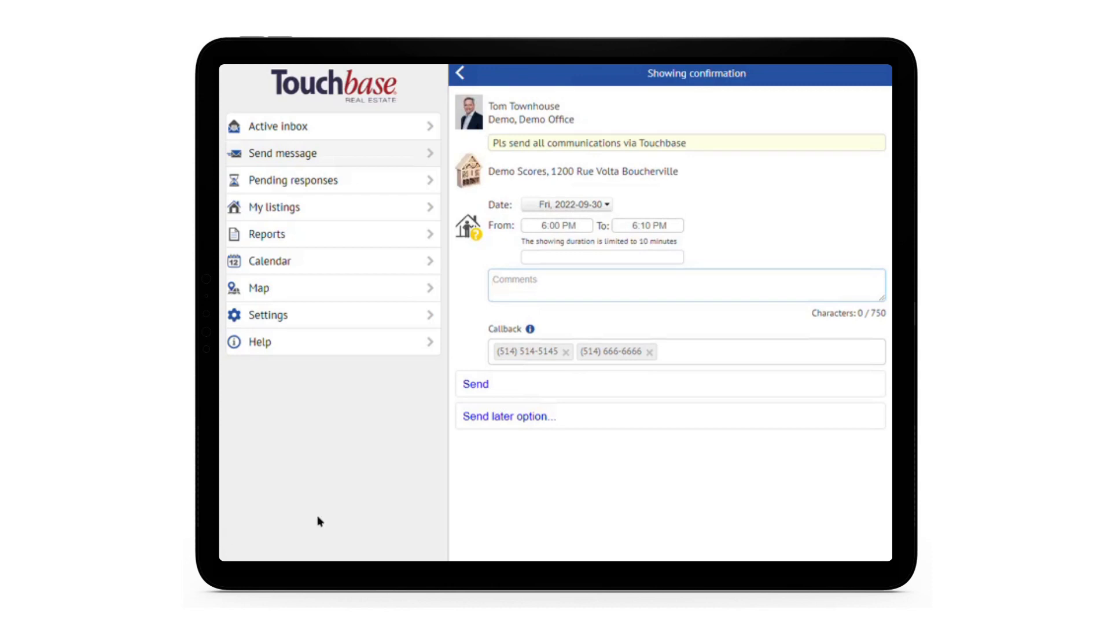
mouse_move(553, 254)
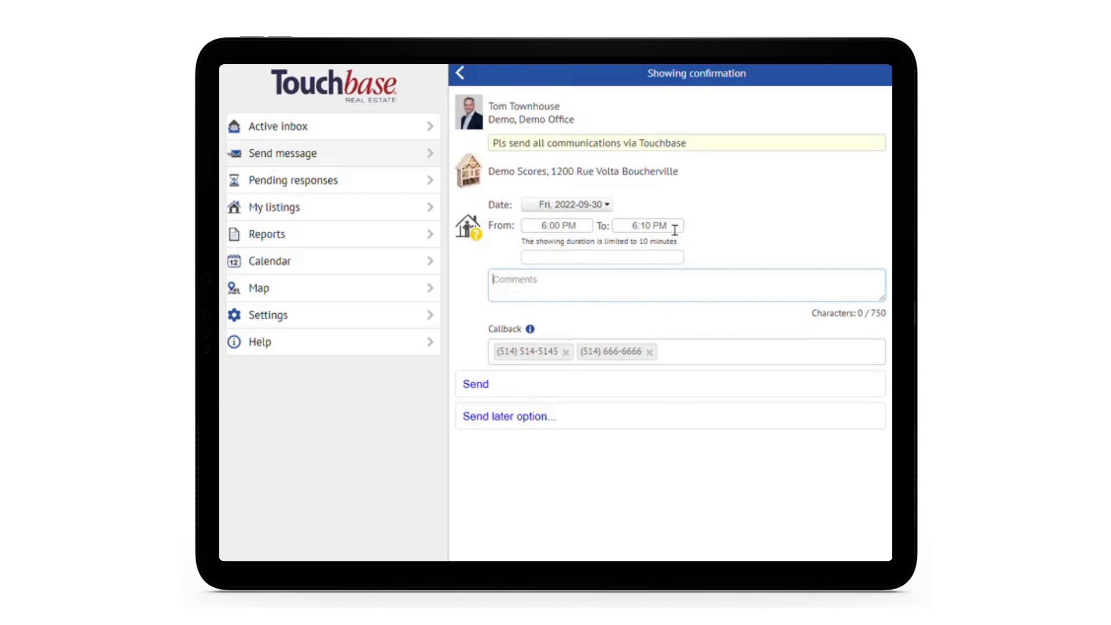
- Send the confirmation with comment 'No problem Tom! See you there! -Bob'
type("No problem Tom! See you there! -Bob")
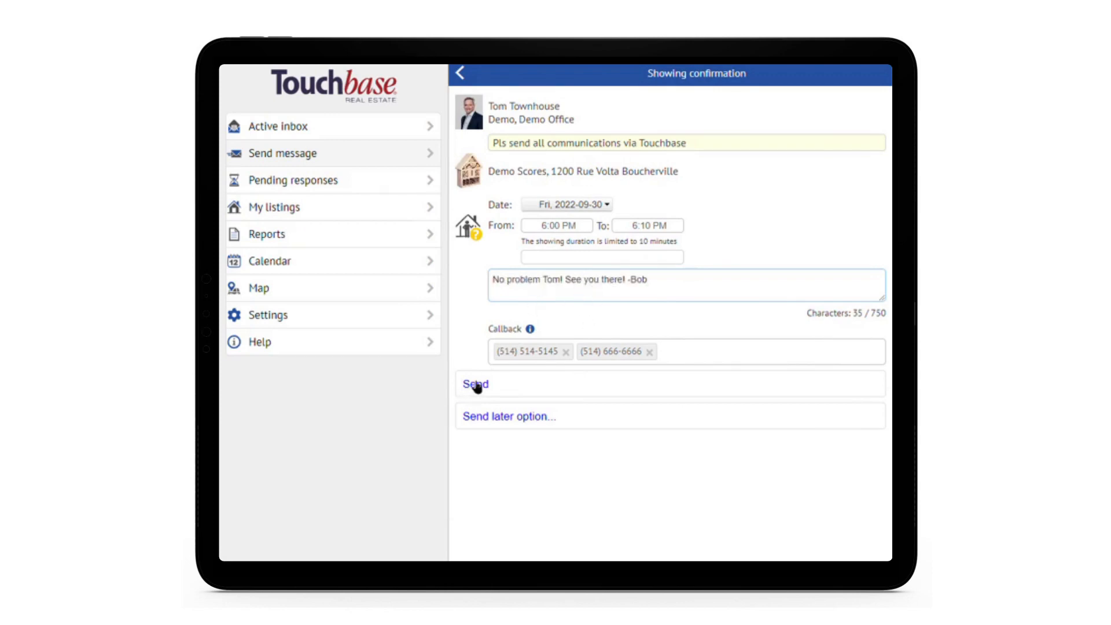
left_click(475, 384)
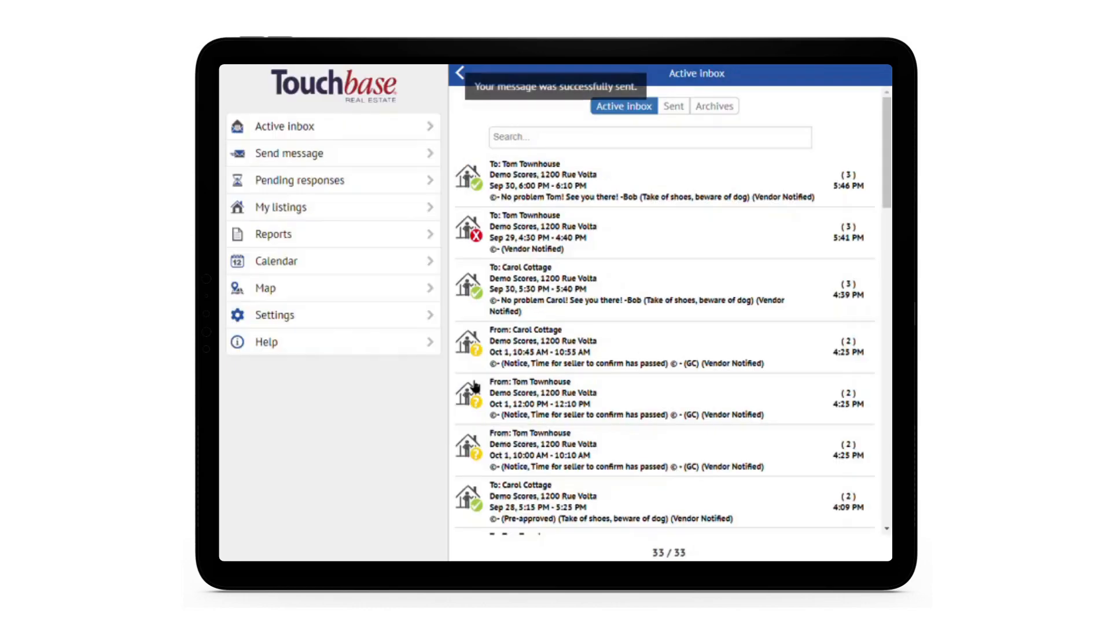
mouse_move(401, 359)
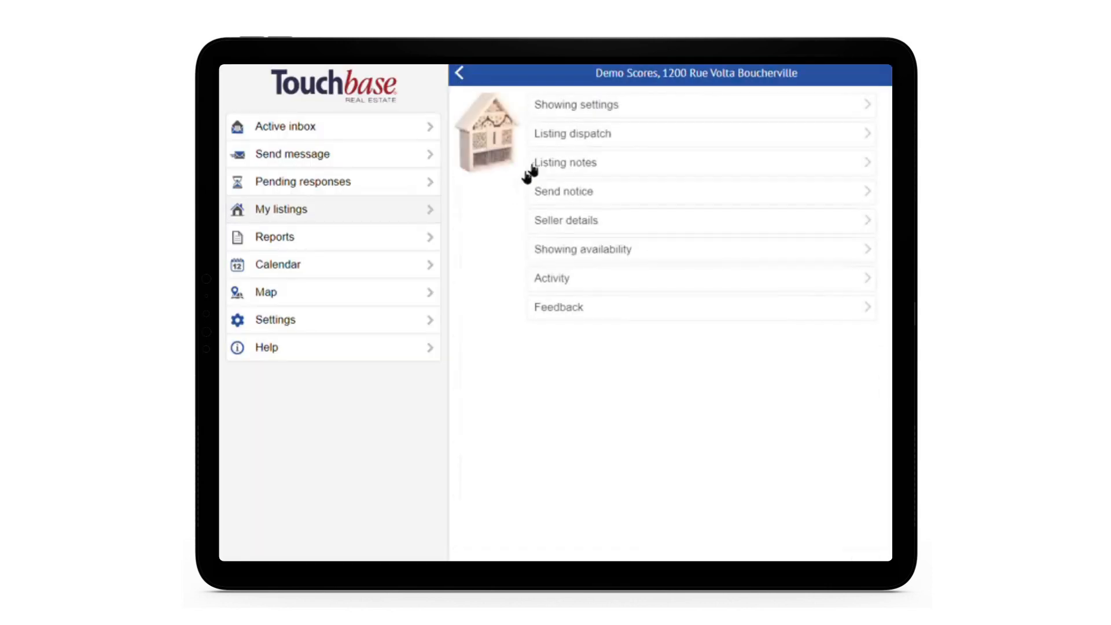
- Verify the Sep 30, 6:00 PM Tom Townhouse showing reads Confirmed, then return to My Listings
left_click(551, 277)
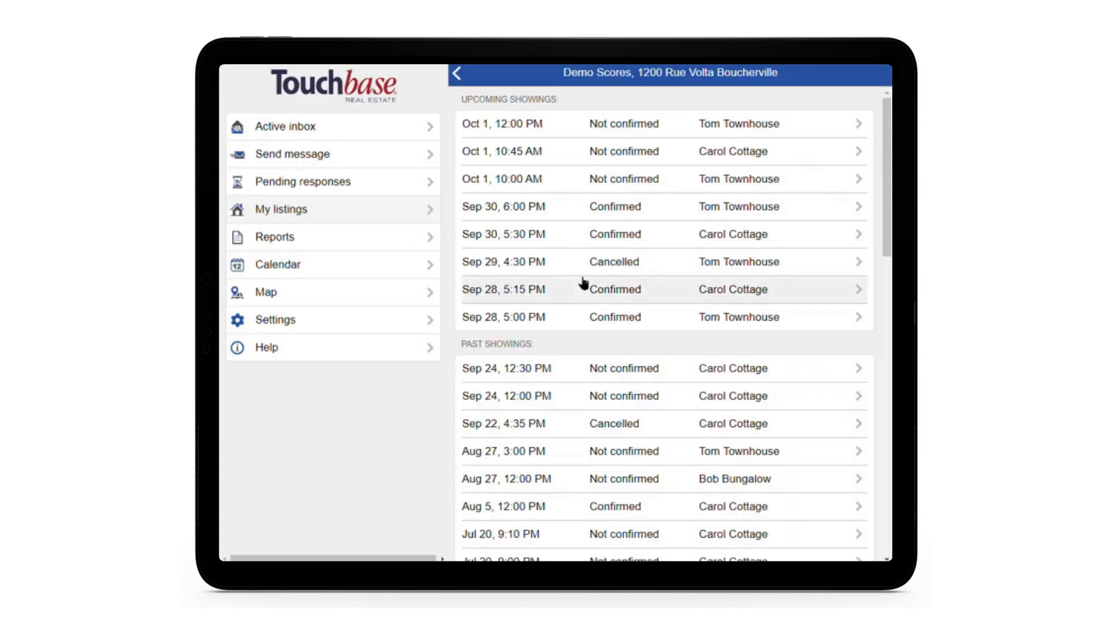
mouse_move(655, 216)
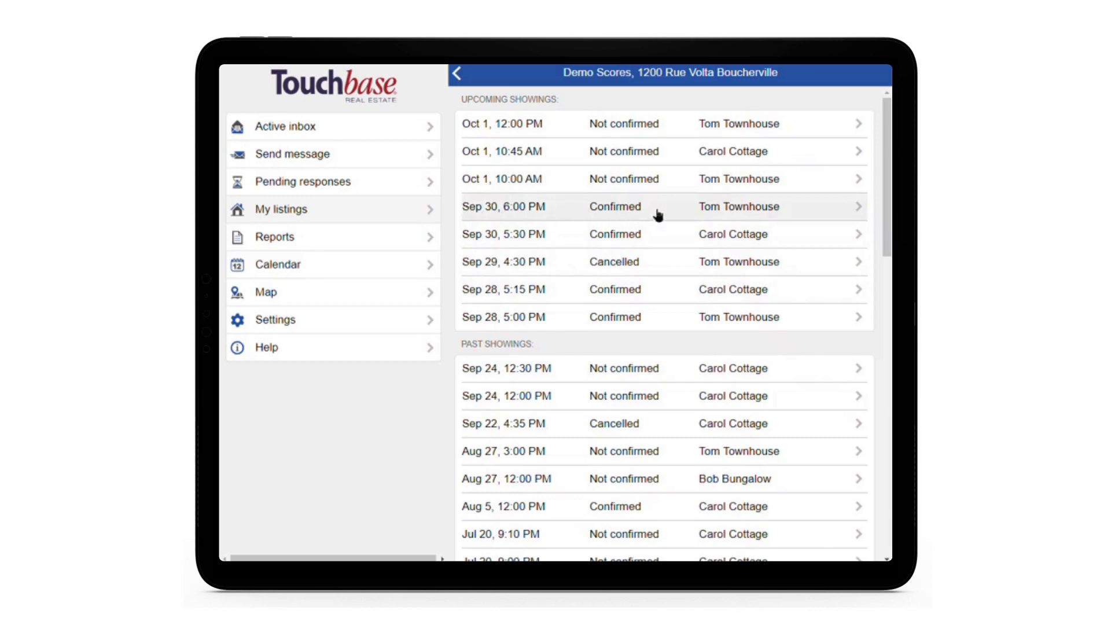
mouse_move(653, 396)
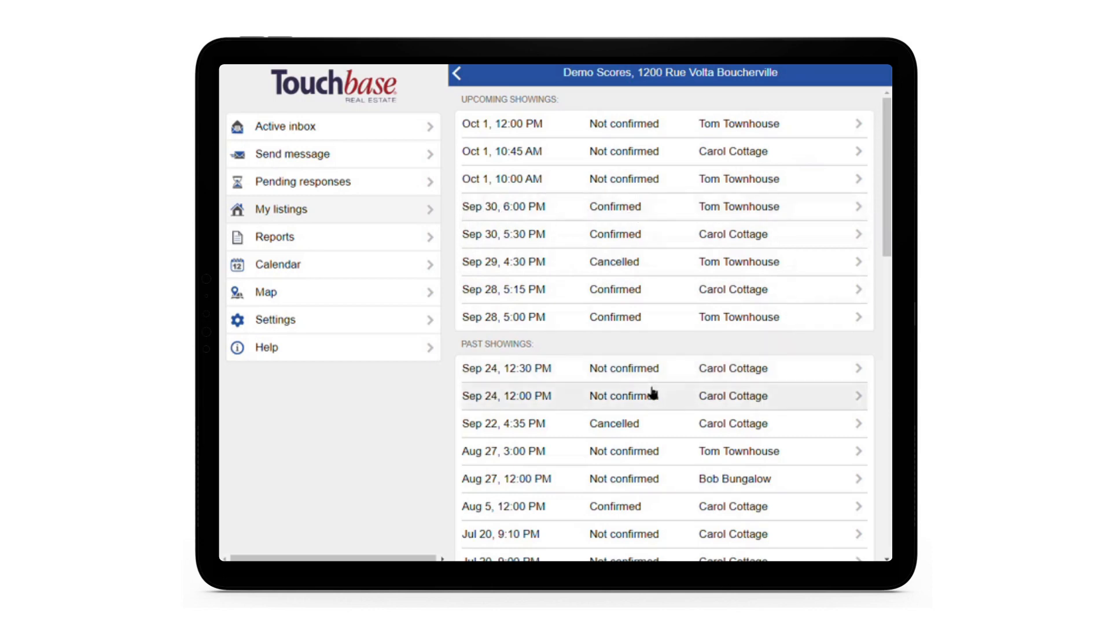
left_click(458, 73)
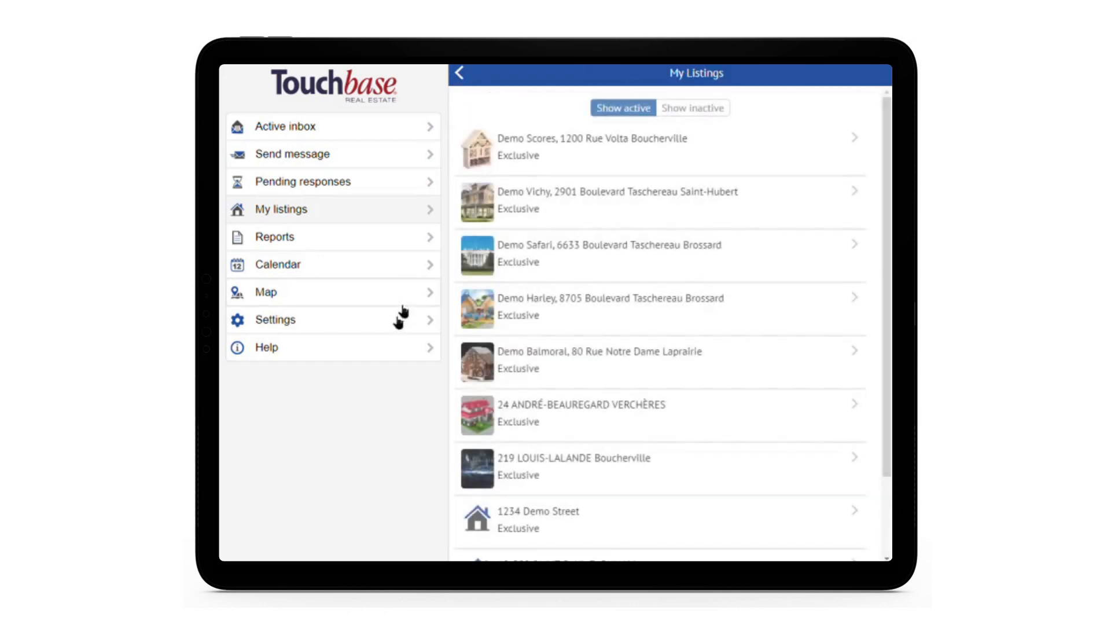
mouse_move(373, 417)
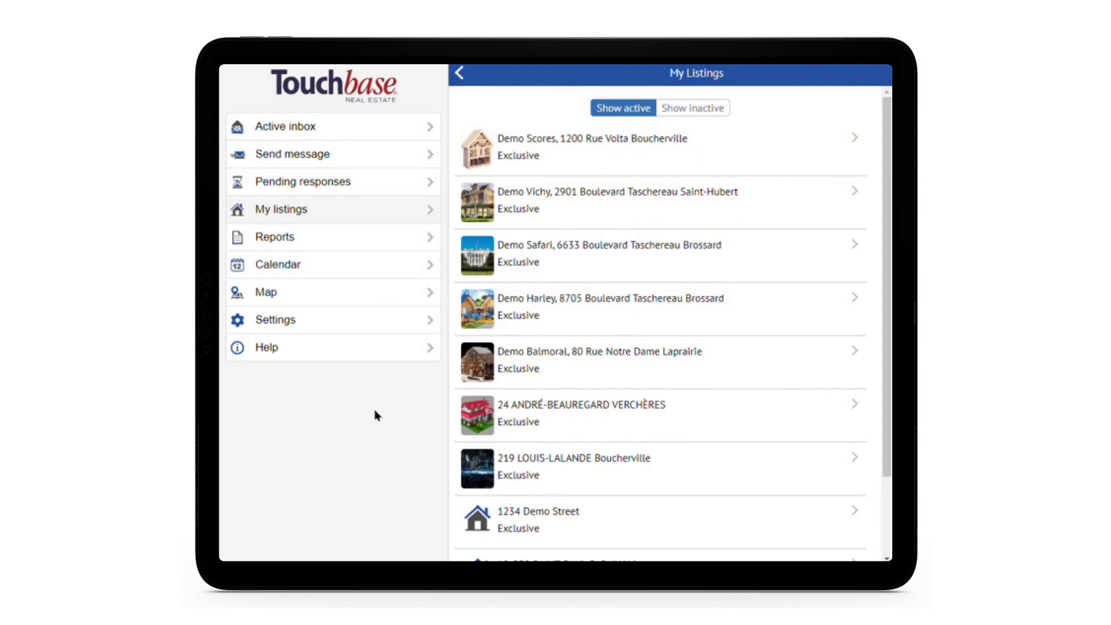
mouse_move(375, 415)
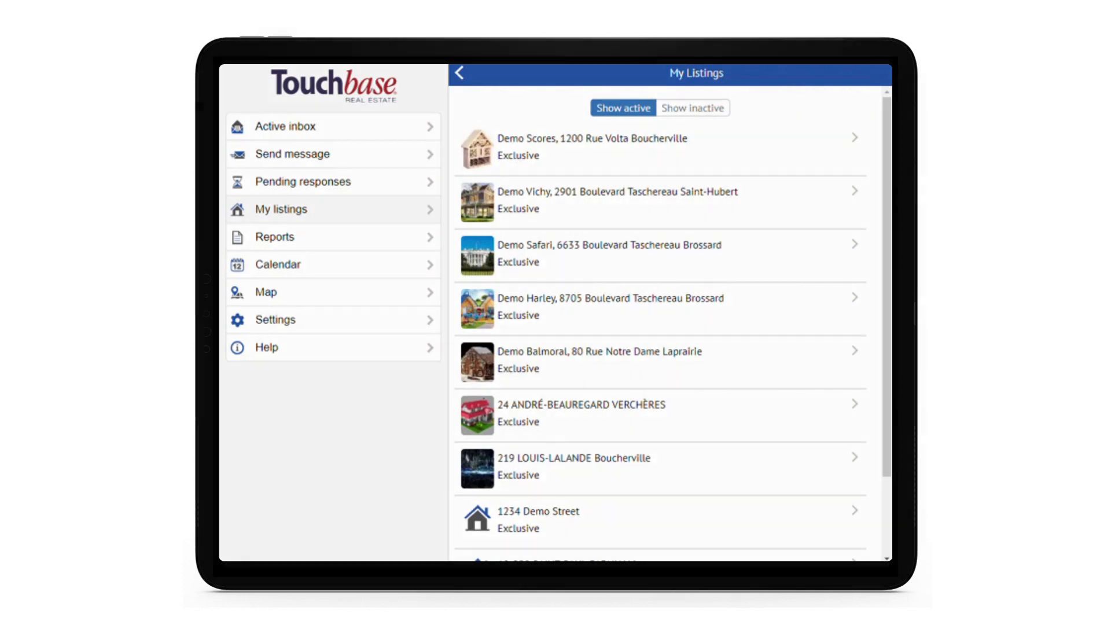